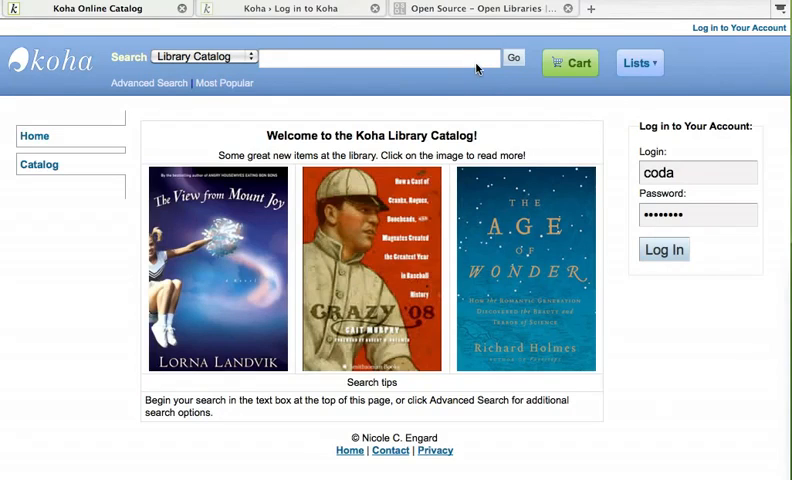
# Step: Search the catalog for 'library' and open Library mashups to browse its holdings table
pyautogui.click(380, 57)
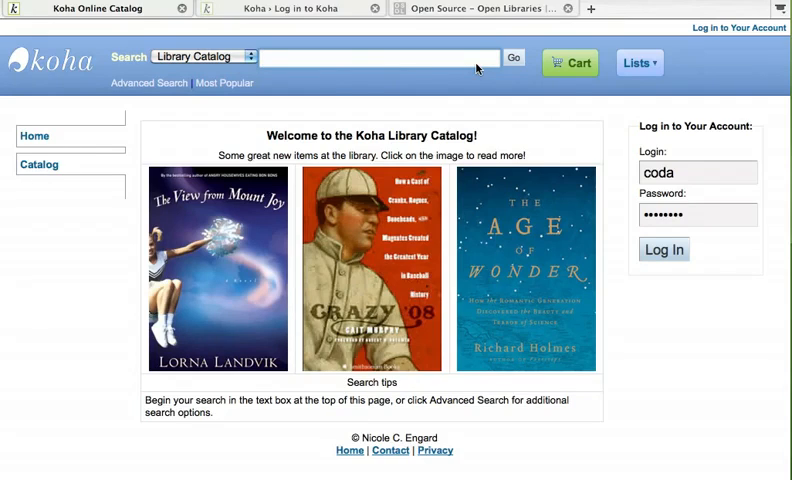
pyautogui.write('library')
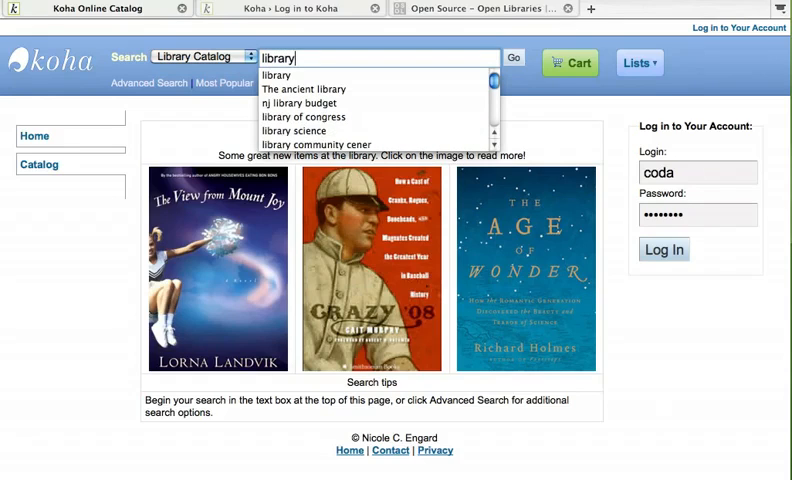
pyautogui.click(513, 57)
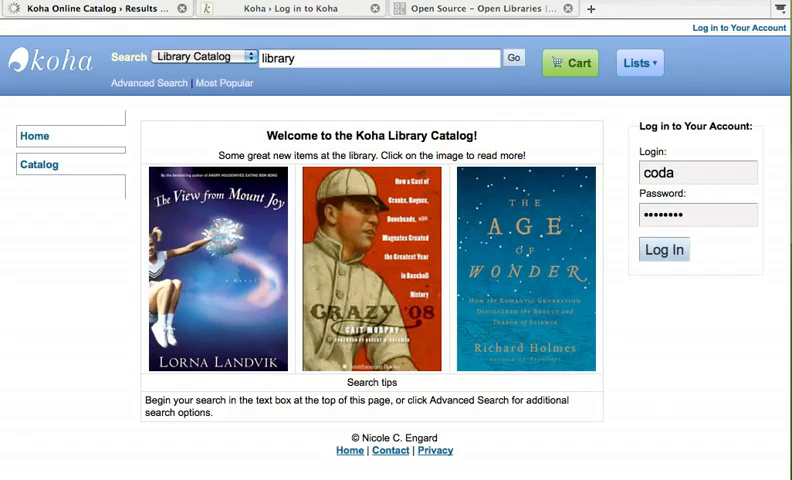
pyautogui.click(513, 57)
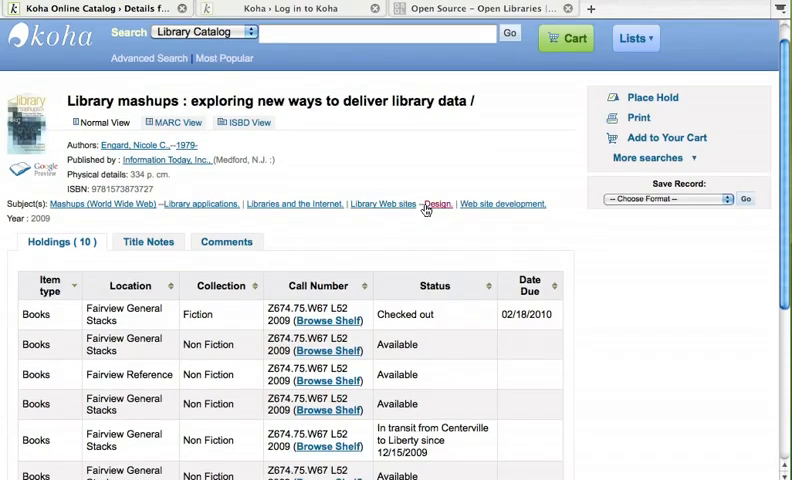
pyautogui.scroll(-3)
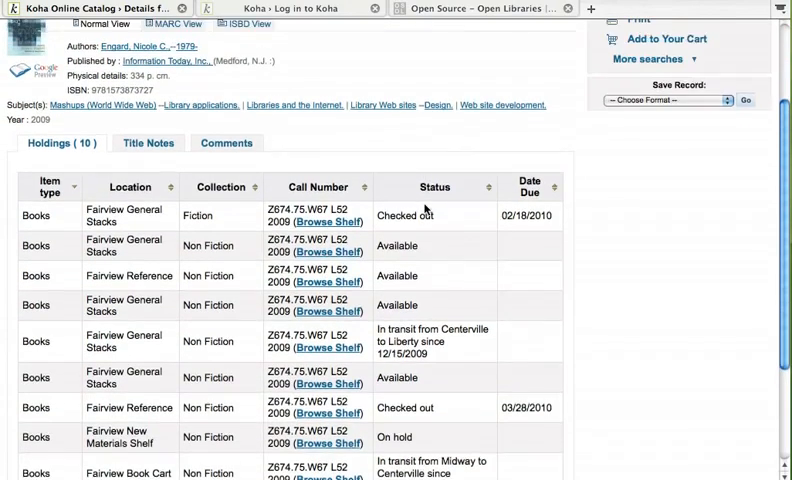
pyautogui.scroll(3)
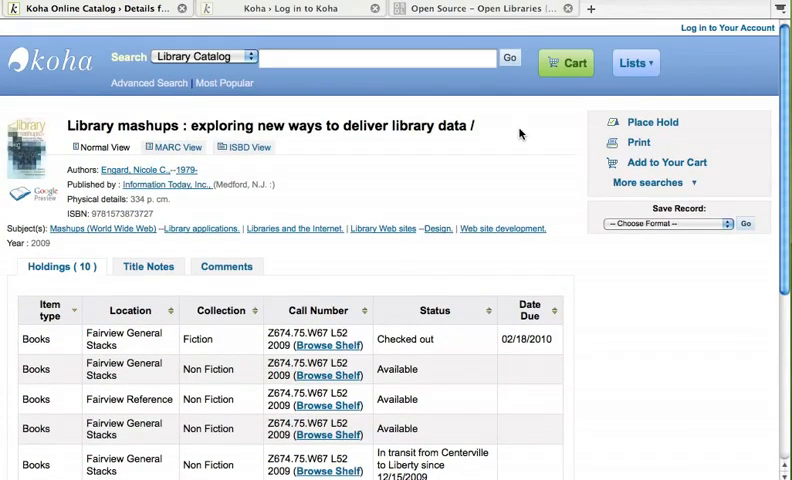
# Step: Log in to the patron's online catalog account
pyautogui.click(727, 28)
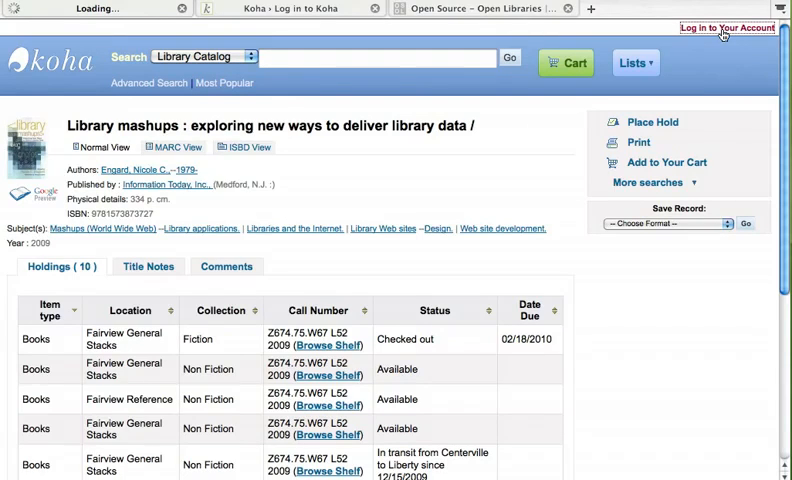
pyautogui.click(727, 27)
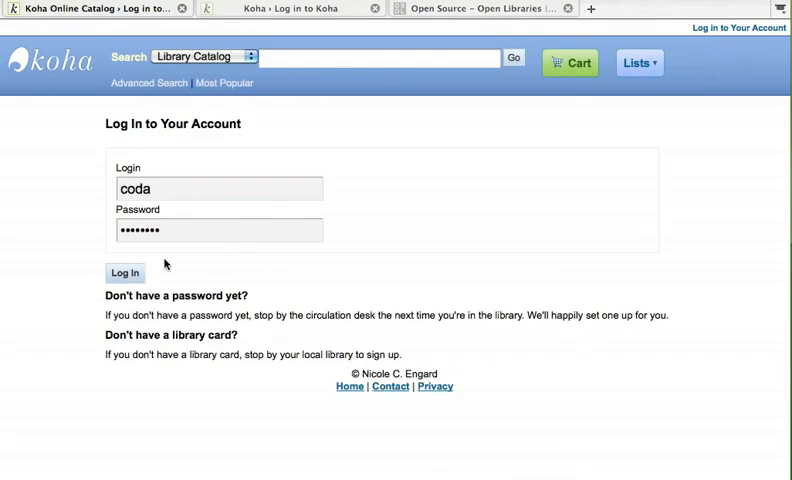
pyautogui.click(125, 273)
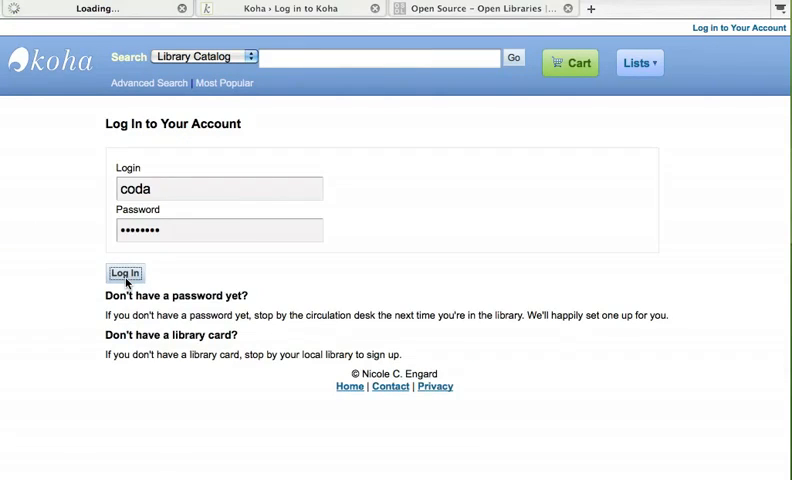
pyautogui.click(124, 273)
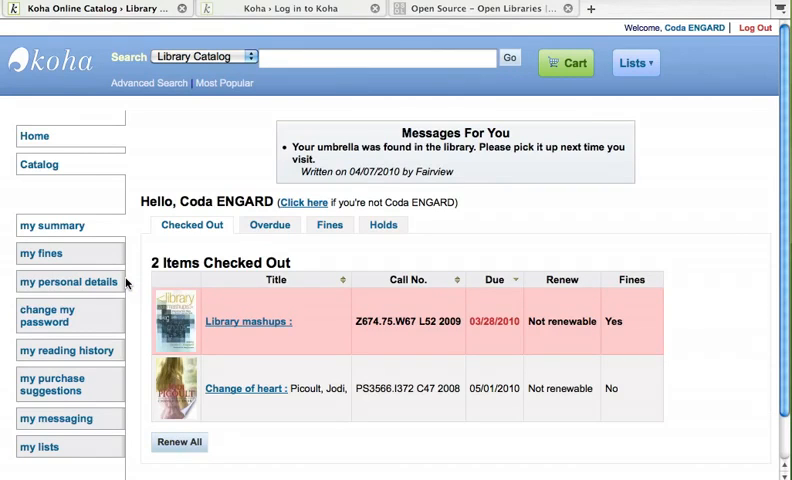
# Step: Review the patron's overdues, holds, fines, personal details and purchase suggestions
pyautogui.click(269, 224)
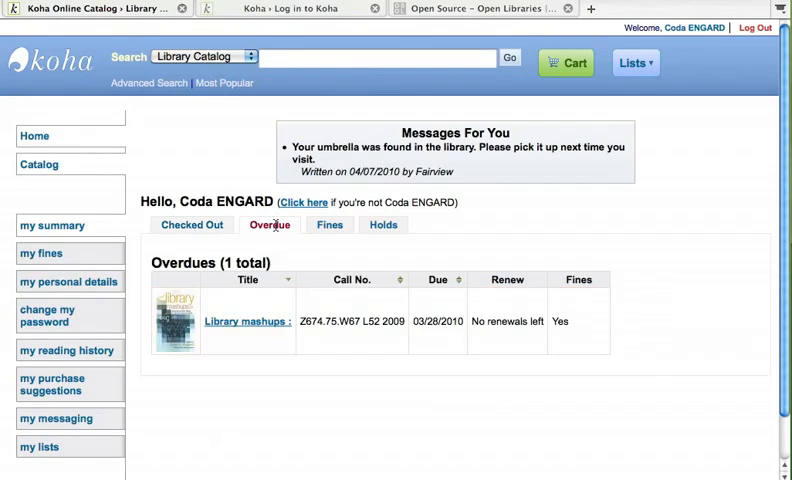
pyautogui.click(383, 224)
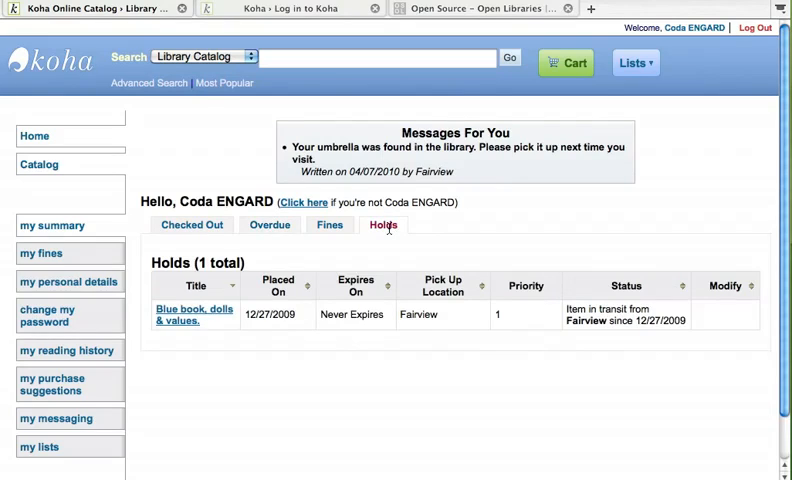
pyautogui.click(41, 253)
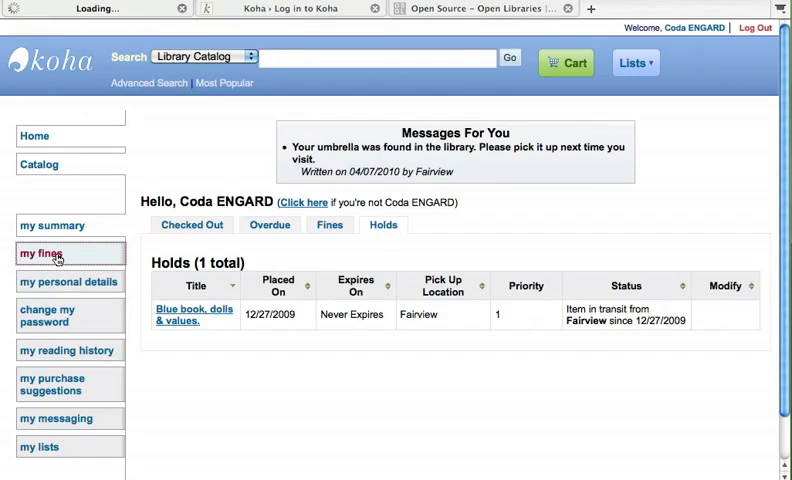
pyautogui.click(41, 253)
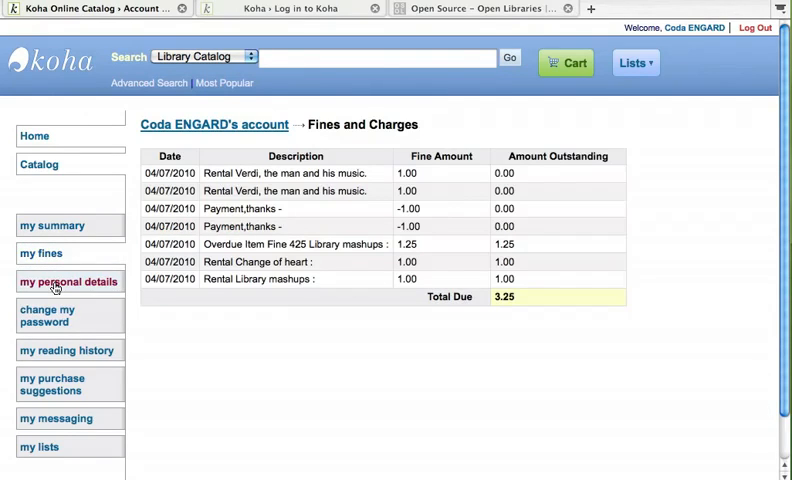
pyautogui.click(68, 281)
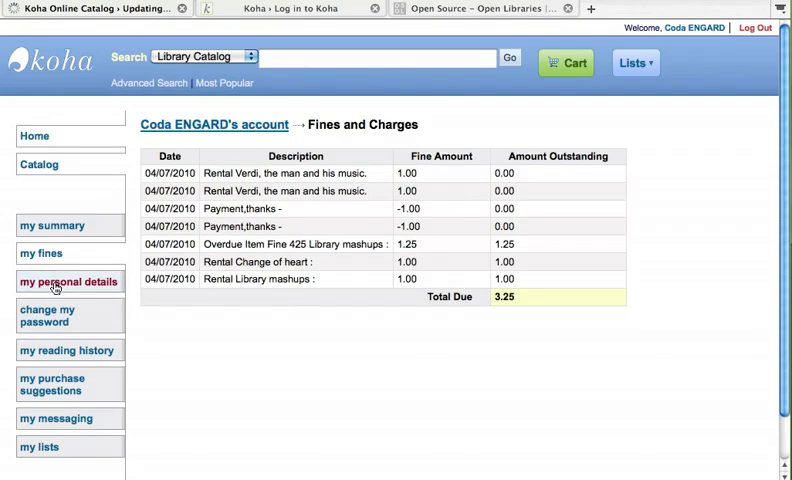
pyautogui.click(68, 281)
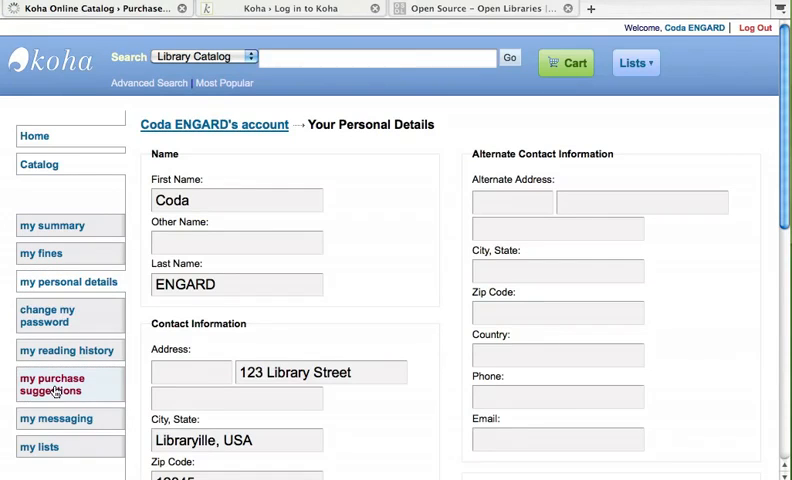
pyautogui.click(53, 384)
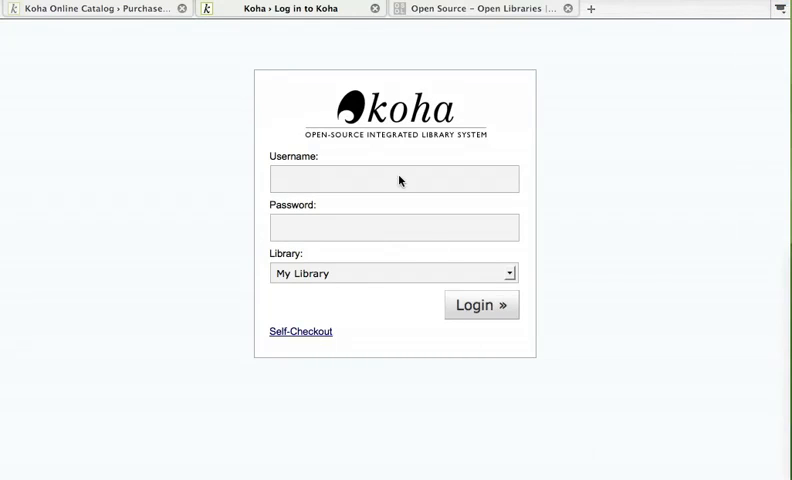
pyautogui.write('nce')
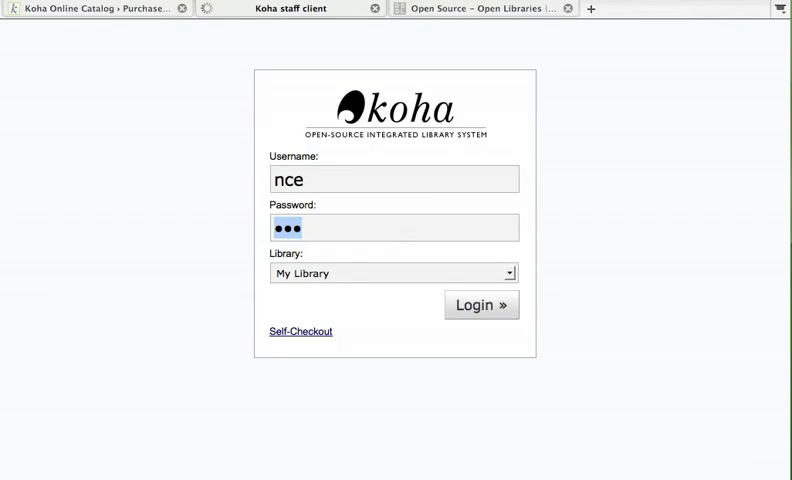
pyautogui.click(480, 305)
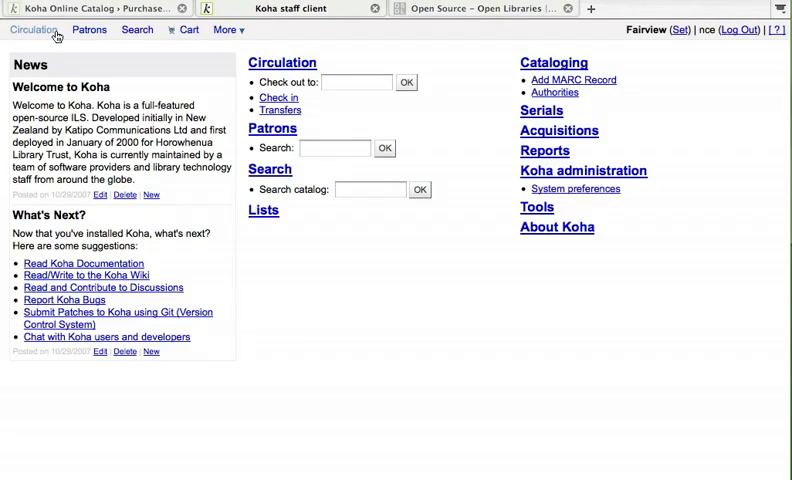
pyautogui.moveTo(227, 29)
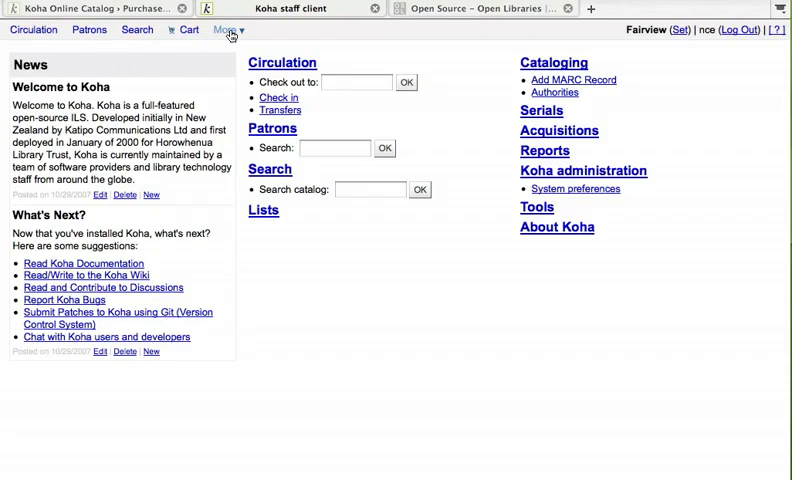
pyautogui.click(224, 29)
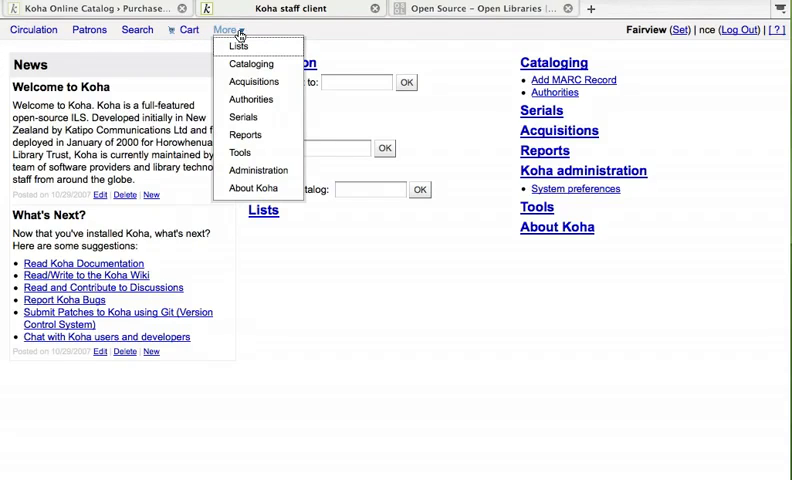
pyautogui.moveTo(239, 46)
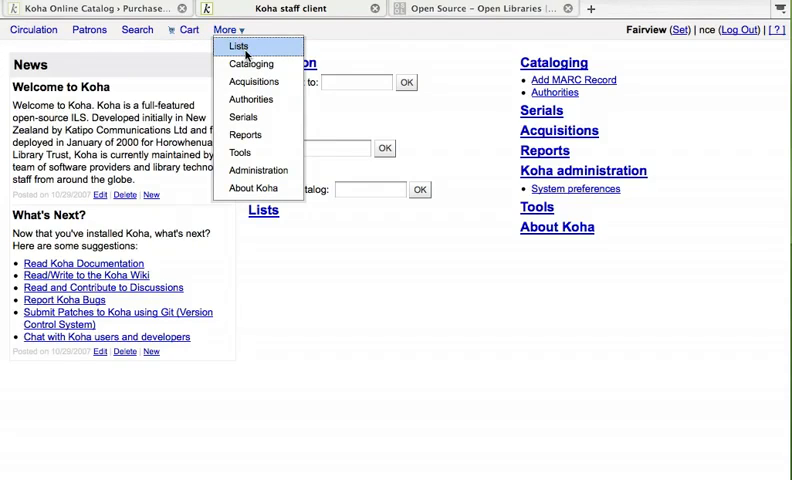
pyautogui.moveTo(243, 117)
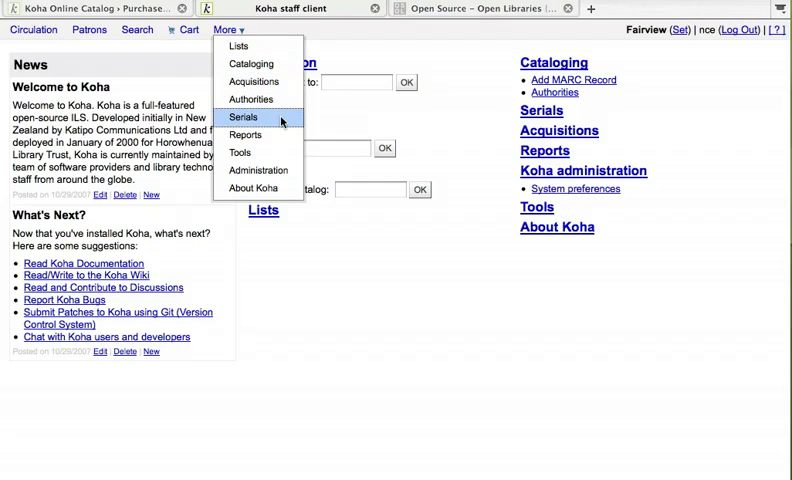
pyautogui.moveTo(259, 170)
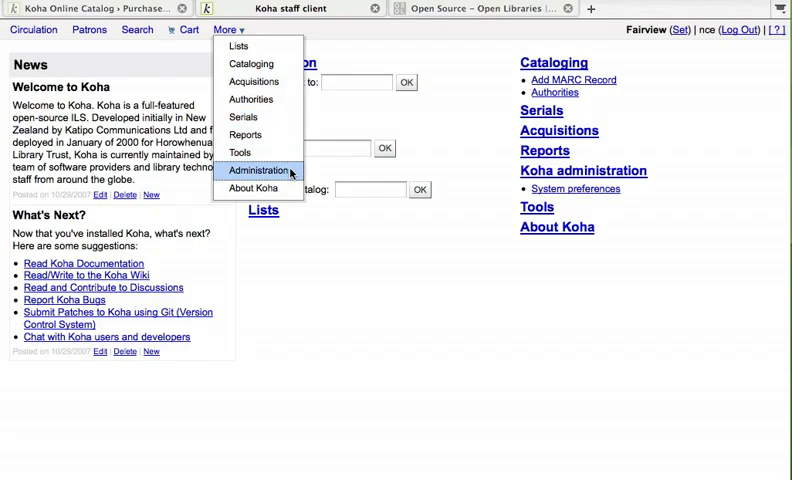
pyautogui.moveTo(243, 117)
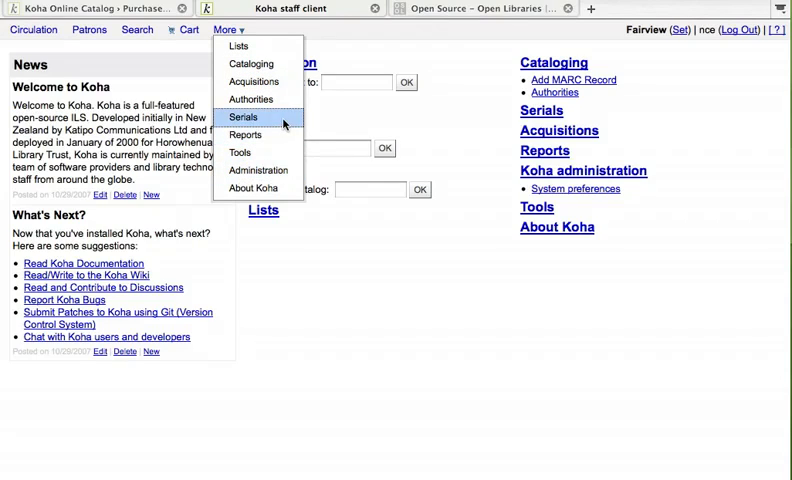
pyautogui.moveTo(240, 152)
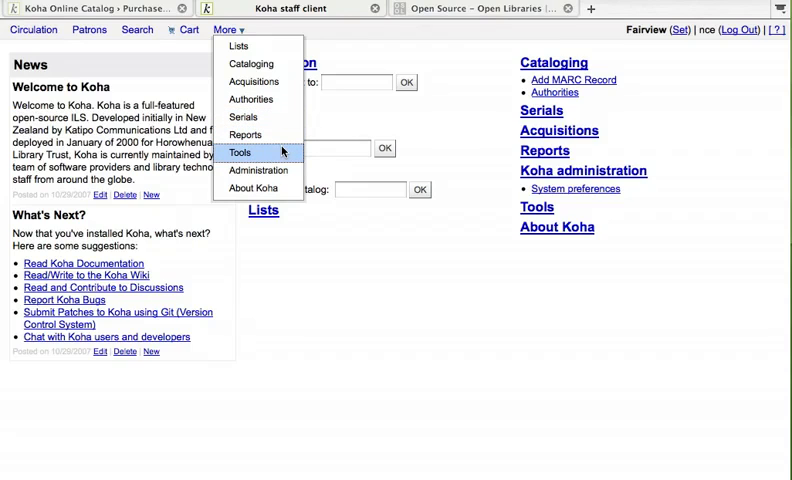
pyautogui.moveTo(466, 140)
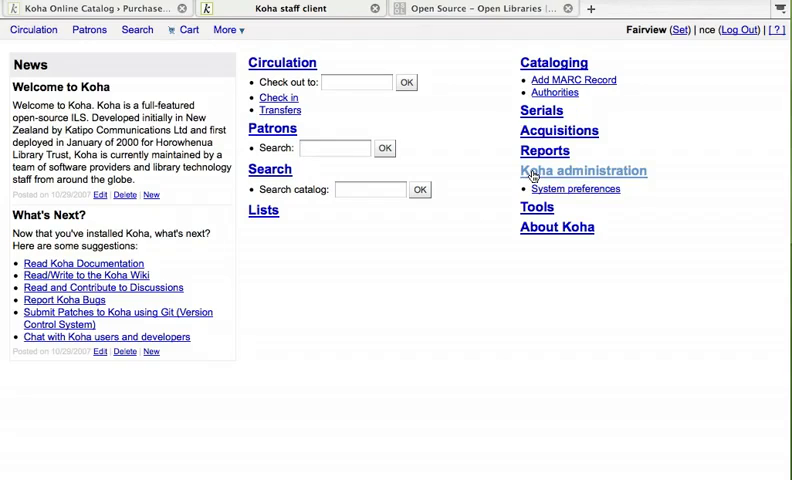
# Step: Go to Koha administration and open Global system preferences, showing Local Use
pyautogui.click(583, 170)
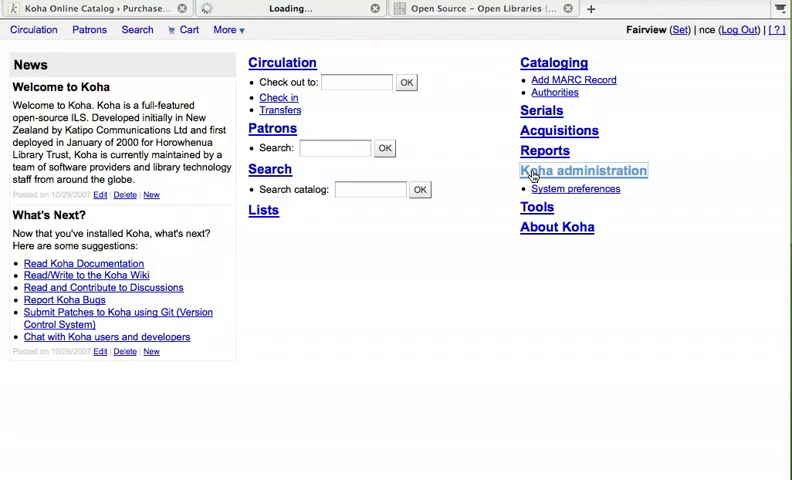
pyautogui.click(581, 170)
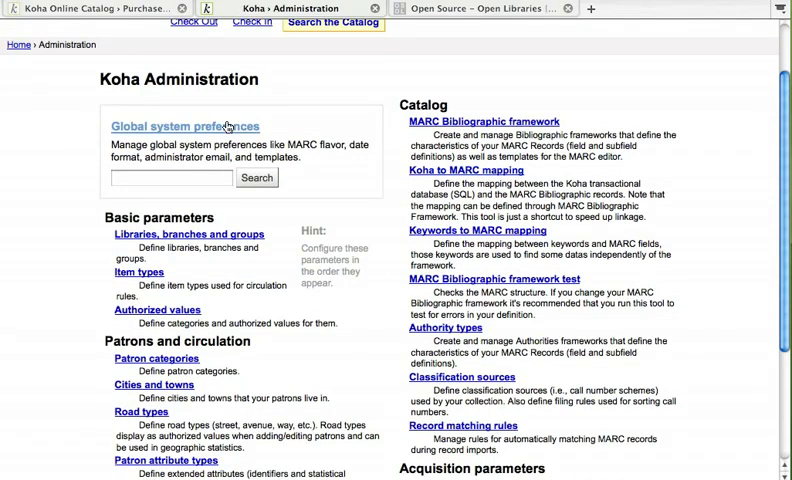
pyautogui.click(185, 127)
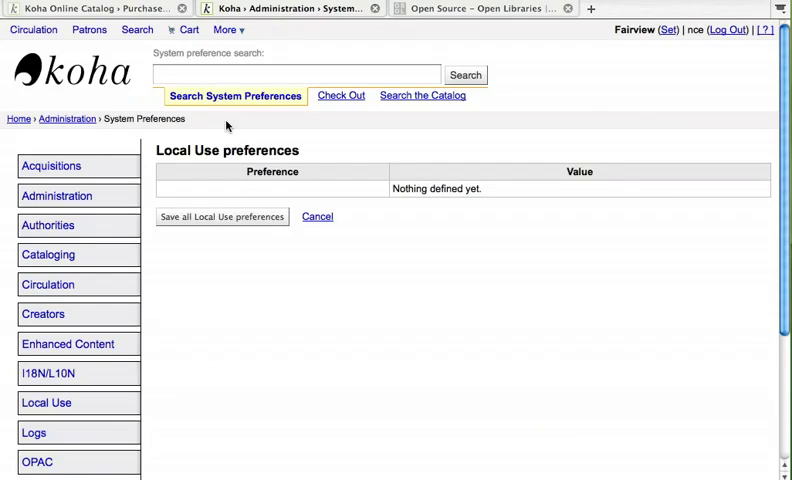
pyautogui.moveTo(105, 302)
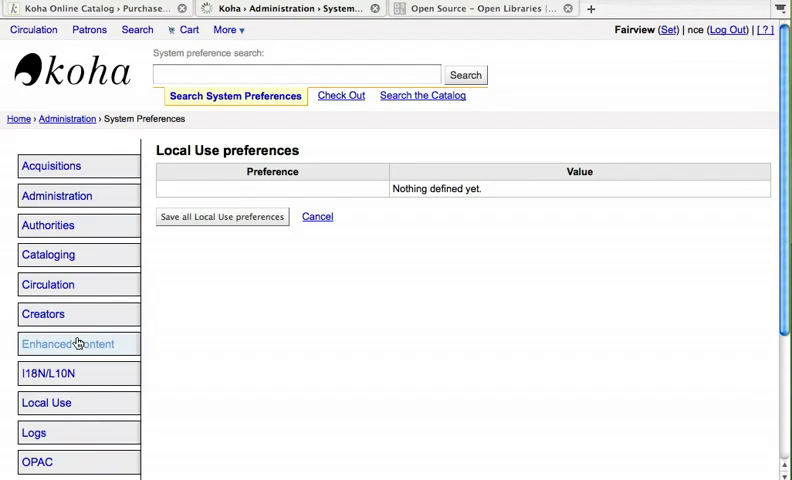
# Step: Set TagsEnabled to Allow under Enhanced Content tagging and save those preferences
pyautogui.click(67, 343)
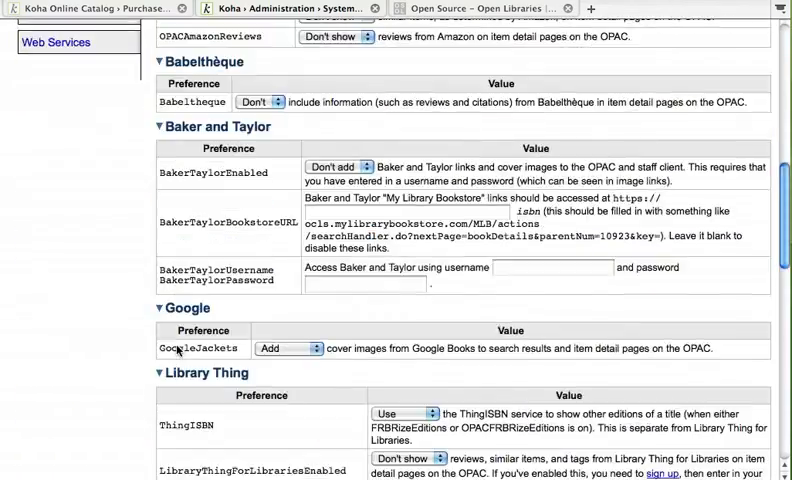
pyautogui.scroll(-3)
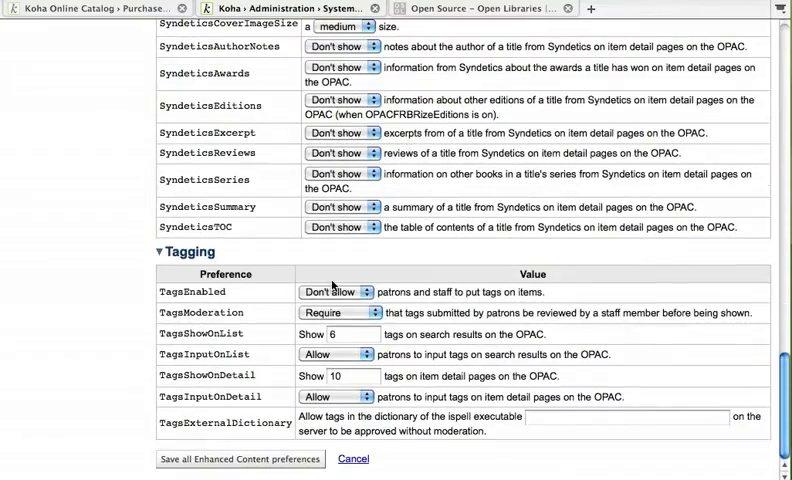
pyautogui.click(335, 291)
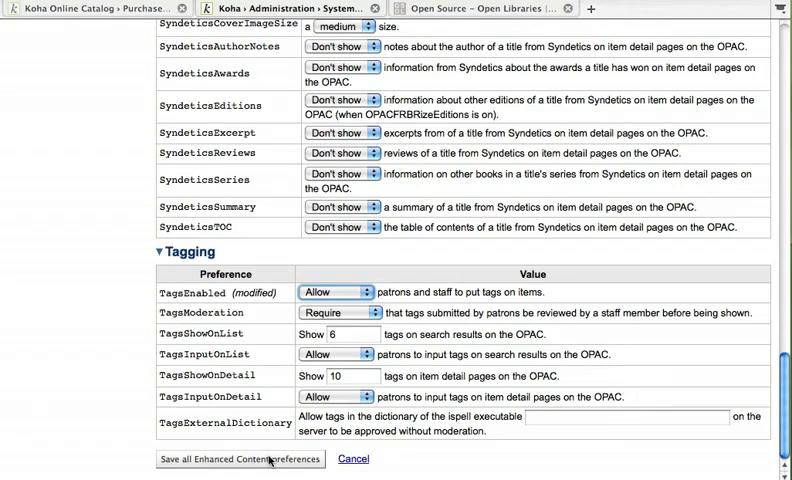
pyautogui.click(235, 459)
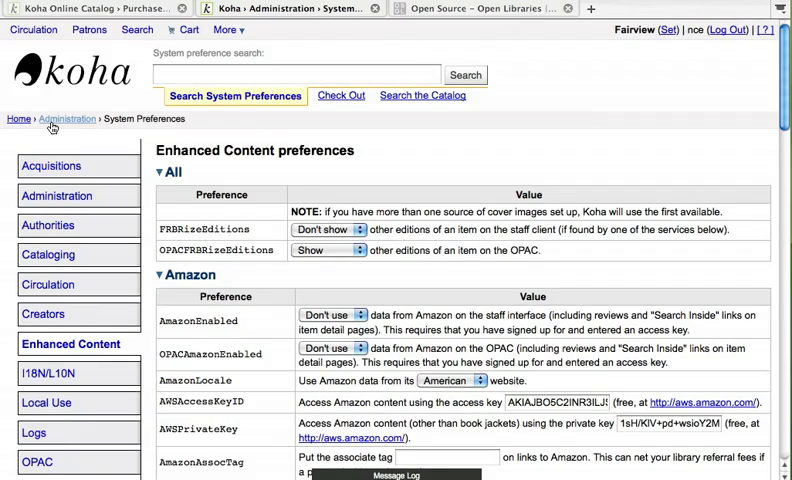
# Step: Return to Administration via the breadcrumb and scroll through its settings sections
pyautogui.click(66, 118)
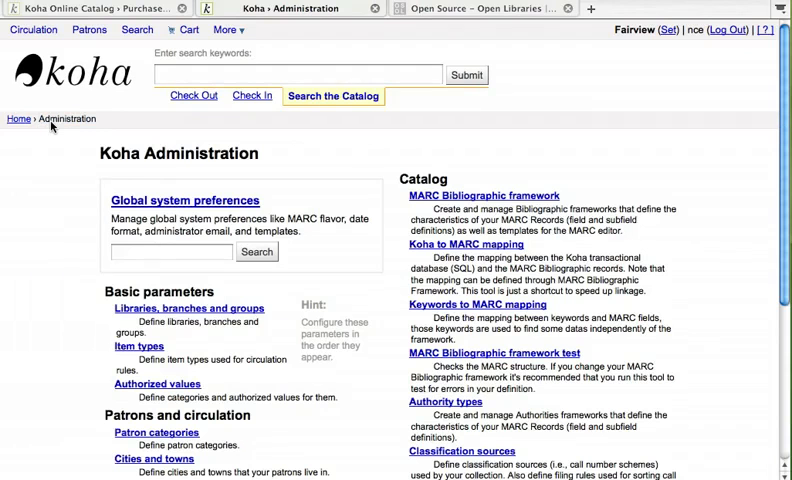
pyautogui.scroll(-3)
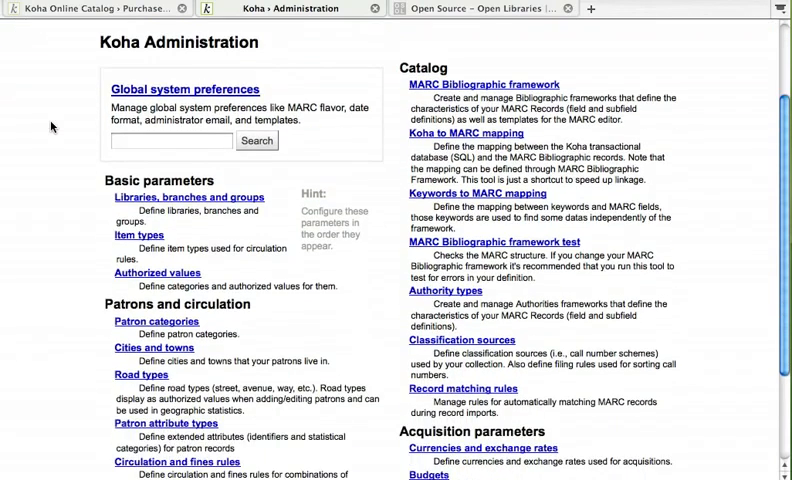
pyautogui.scroll(-3)
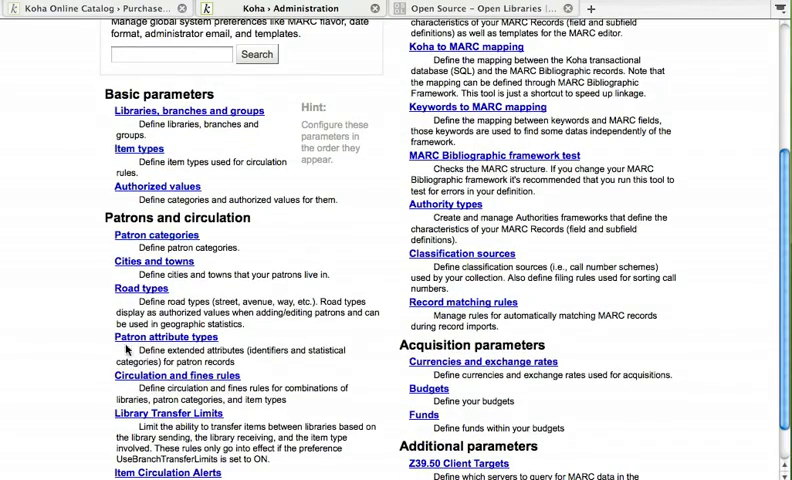
pyautogui.scroll(3)
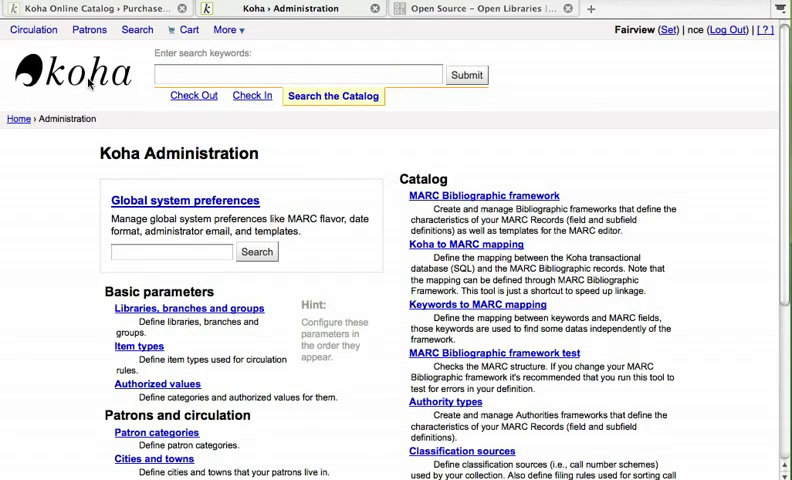
pyautogui.click(33, 29)
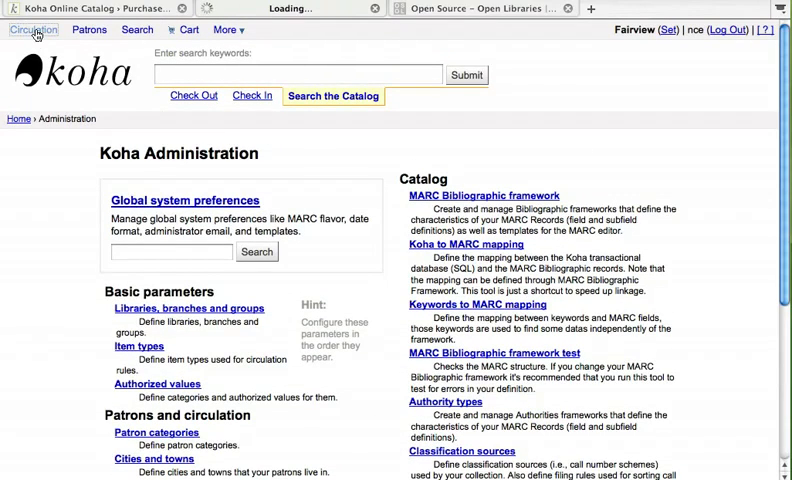
pyautogui.click(33, 29)
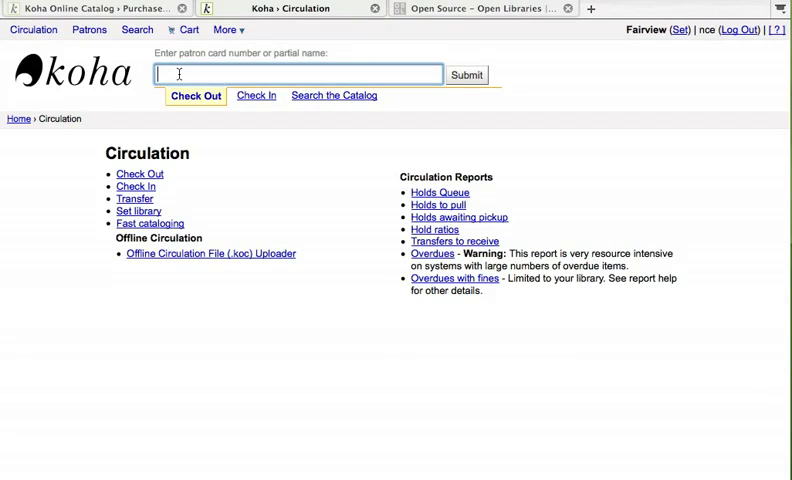
pyautogui.write('engard, beau')
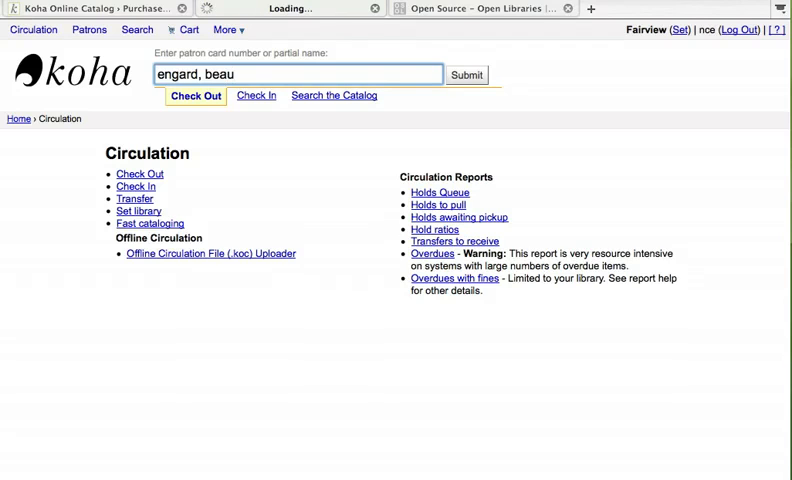
pyautogui.click(466, 74)
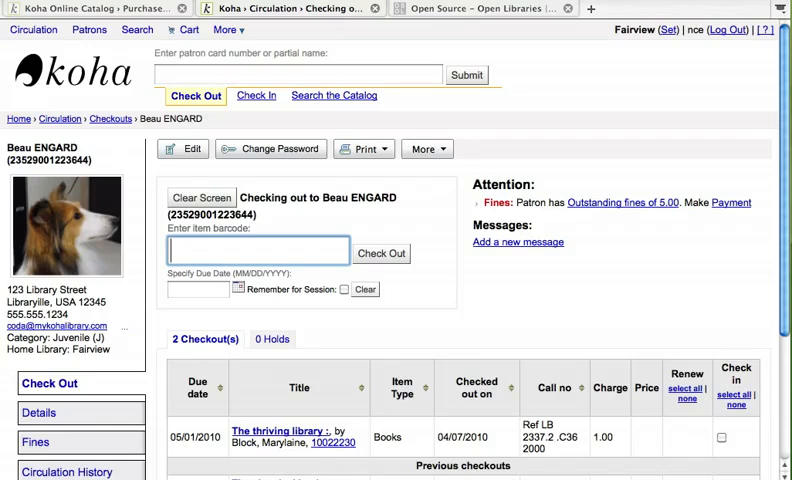
# Step: Check out barcode 10044445, confirming despite the patron's outstanding fines
pyautogui.write('10044445')
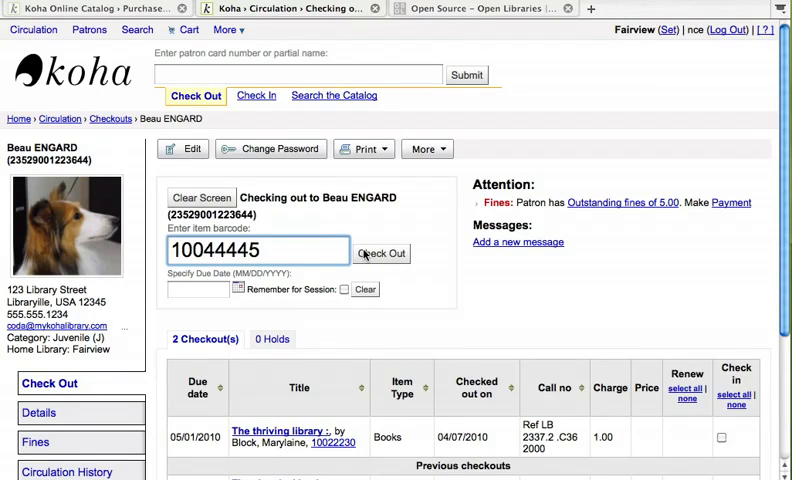
pyautogui.click(381, 253)
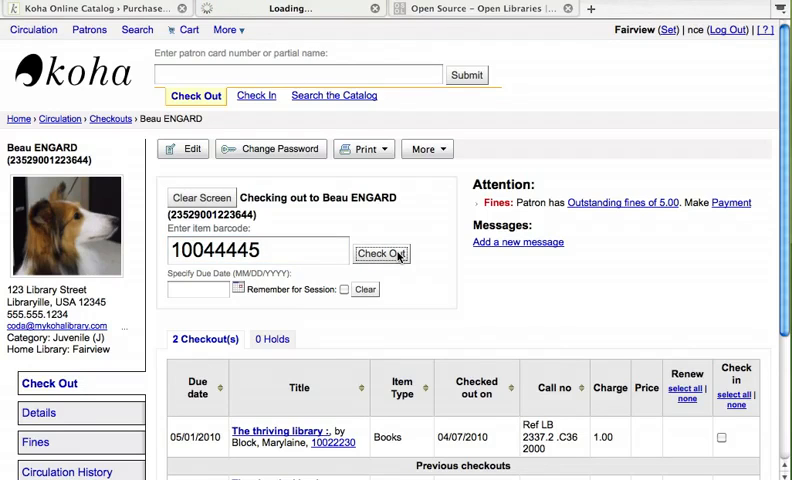
pyautogui.click(381, 253)
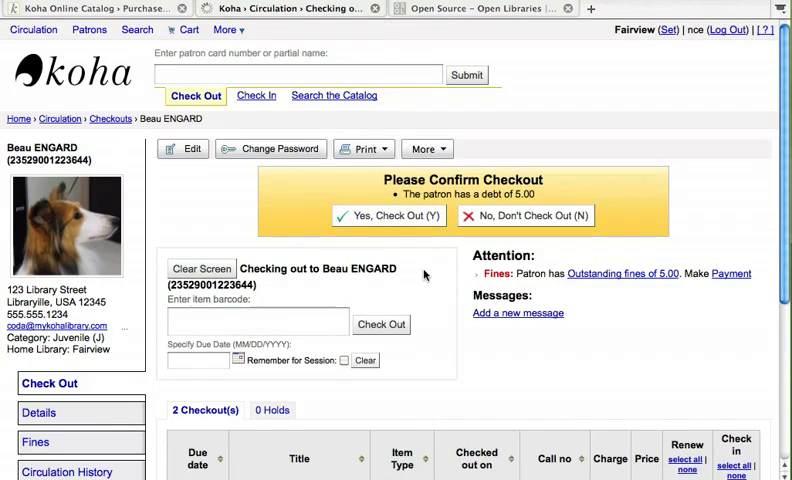
pyautogui.click(389, 216)
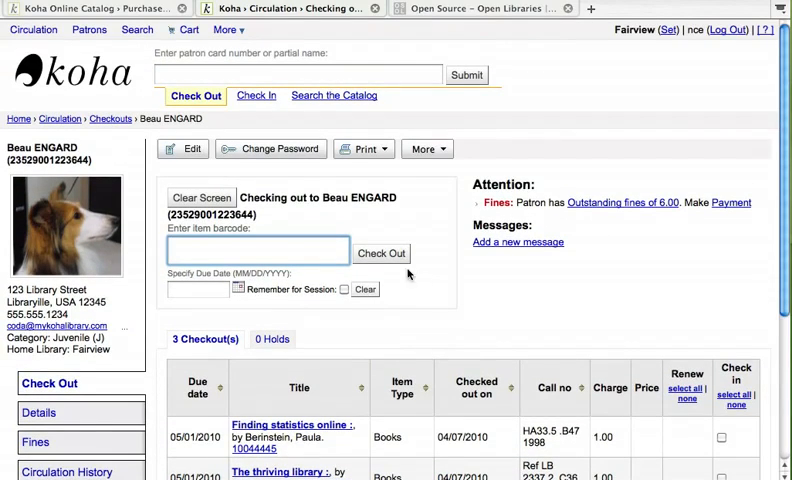
# Step: Check in barcode 10022230 (The thriving library) and confirm its waiting hold at Fairview
pyautogui.click(33, 29)
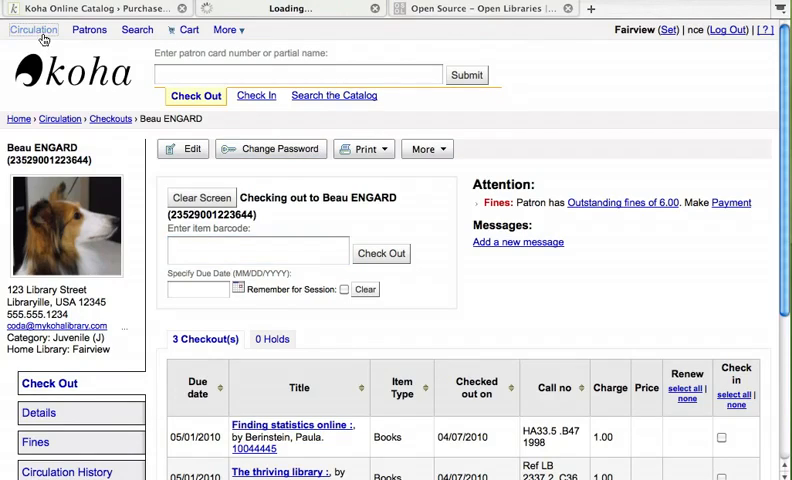
pyautogui.click(33, 29)
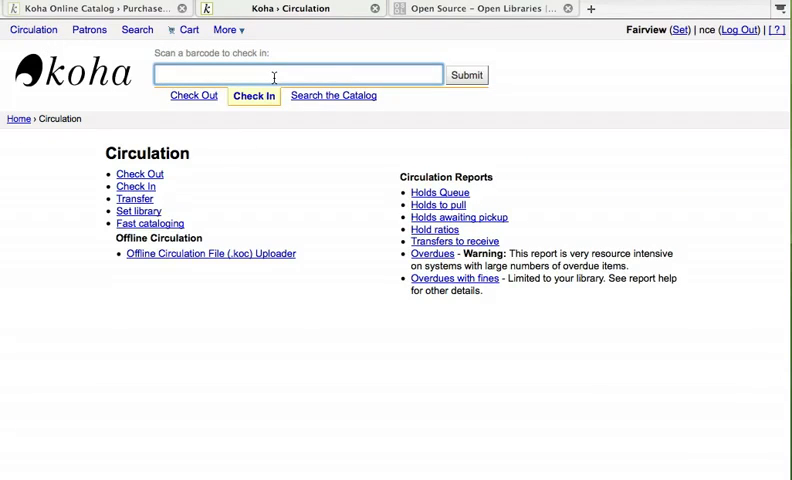
pyautogui.write('10022230')
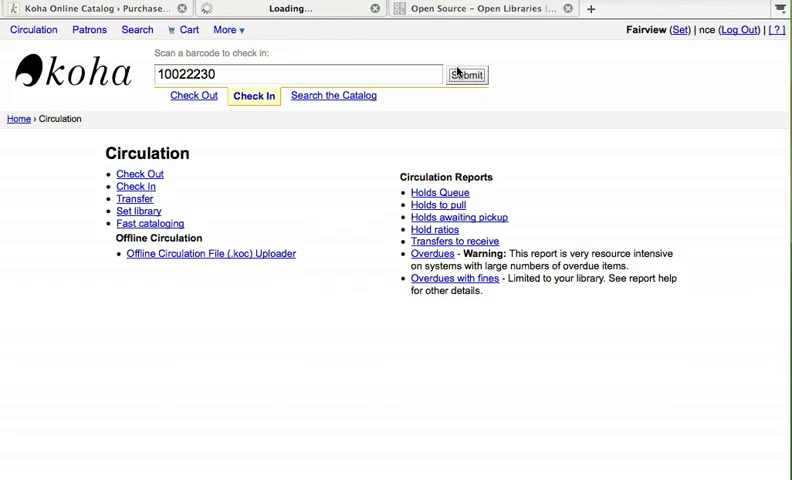
pyautogui.click(466, 74)
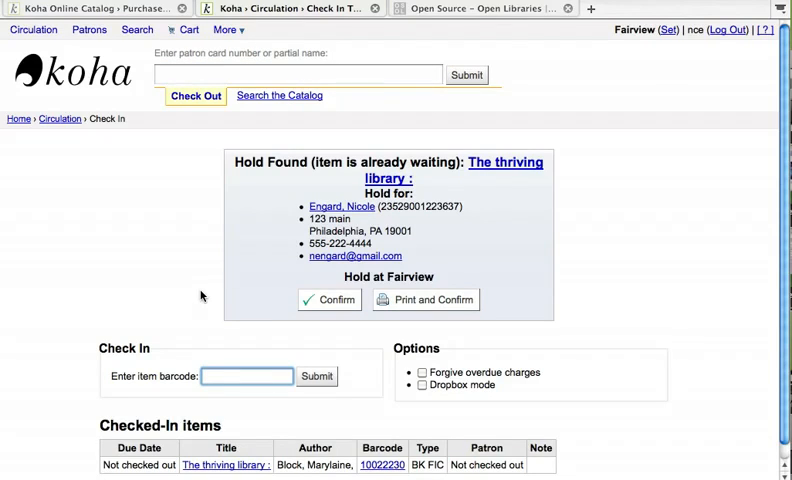
pyautogui.moveTo(330, 300)
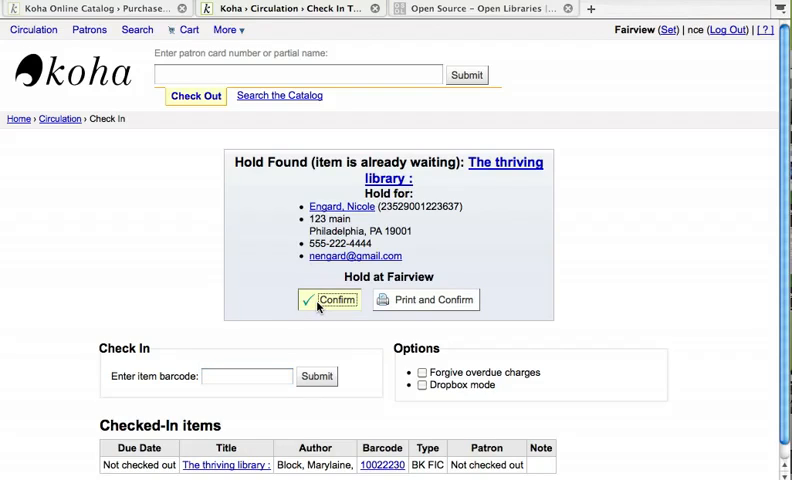
pyautogui.click(335, 299)
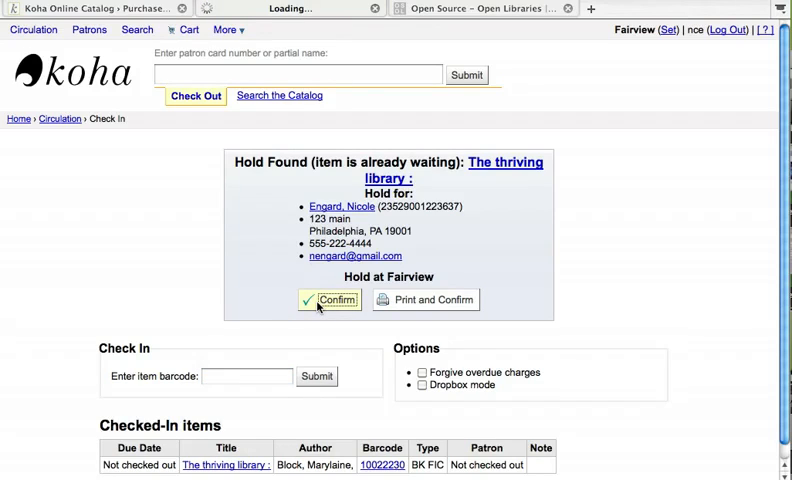
pyautogui.click(330, 299)
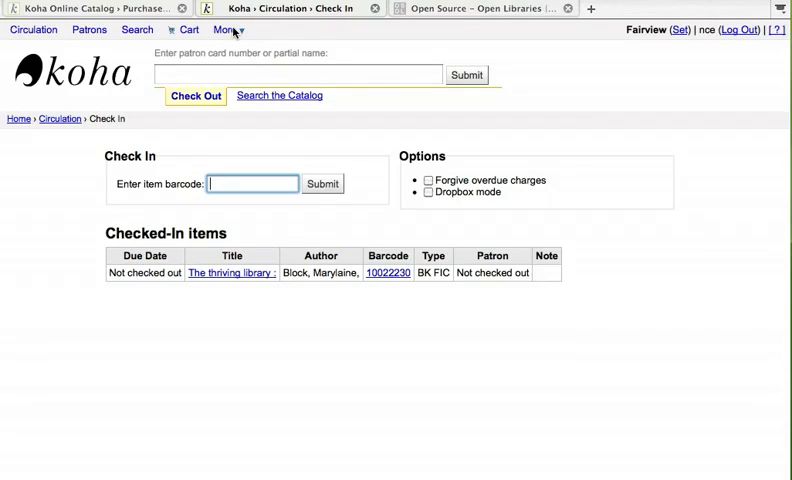
# Step: Import 'The Accidental Systems Librarian' from Library of Congress via Z39.50 into a new record and save
pyautogui.click(297, 74)
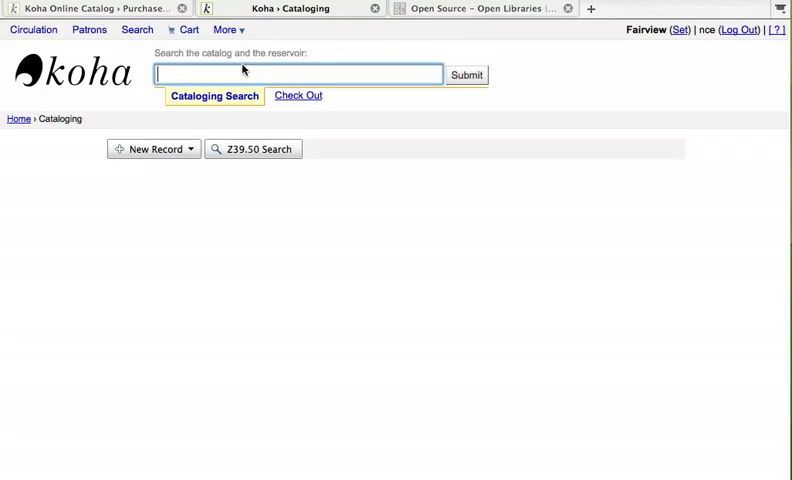
pyautogui.click(152, 148)
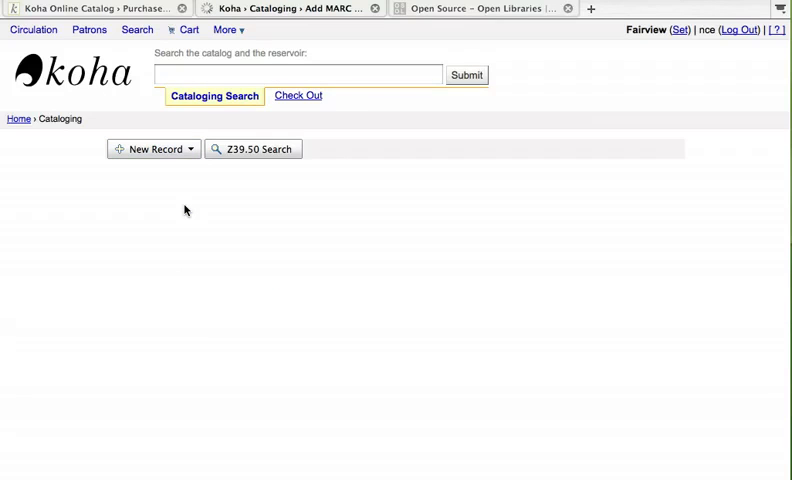
pyautogui.click(150, 148)
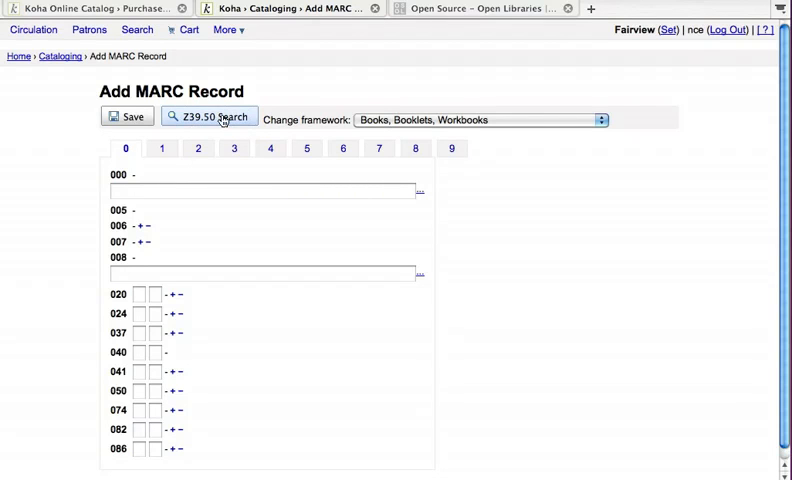
pyautogui.click(210, 116)
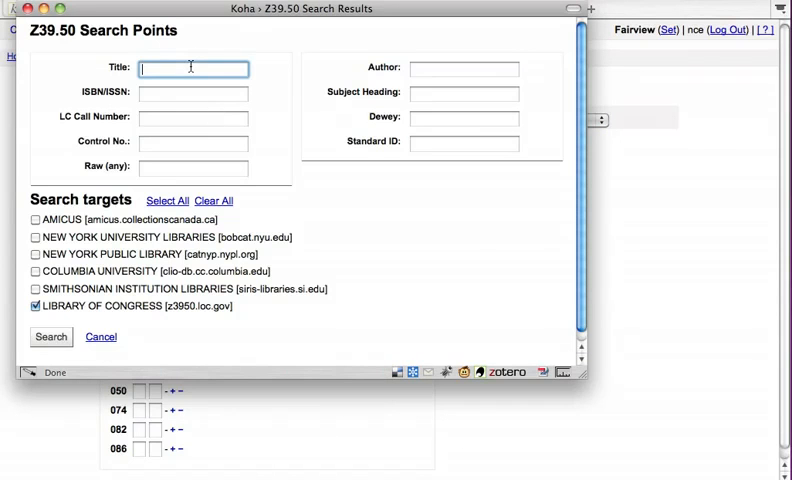
pyautogui.write('The Accidental Systems L')
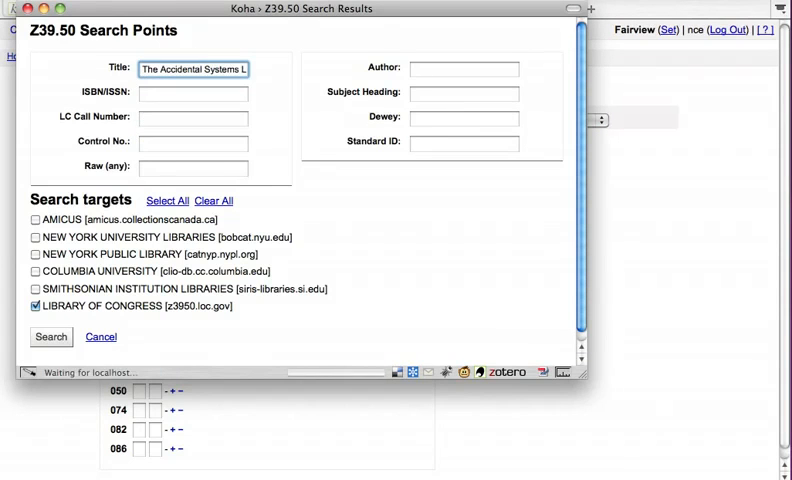
pyautogui.click(50, 337)
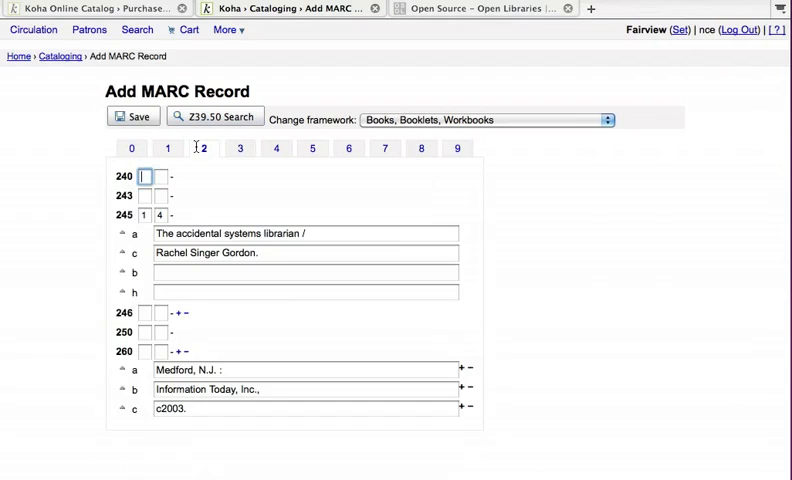
pyautogui.click(133, 116)
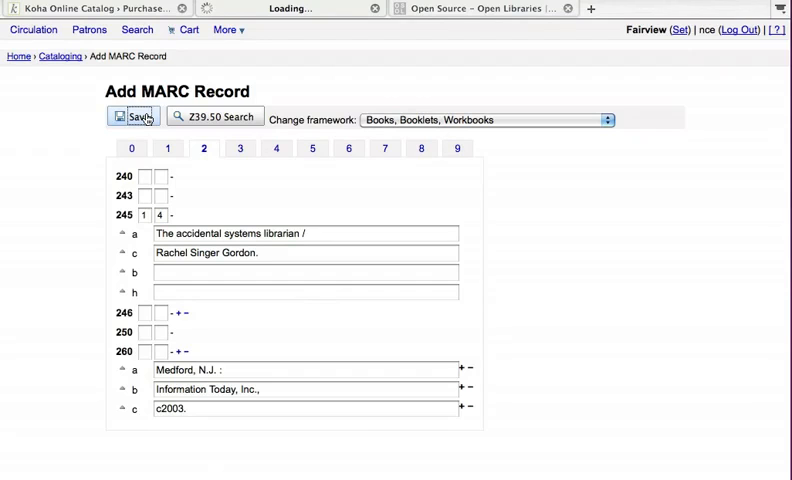
# Step: Add a Non Fiction item at Centerville General Stacks with barcode CPL10044445
pyautogui.click(134, 117)
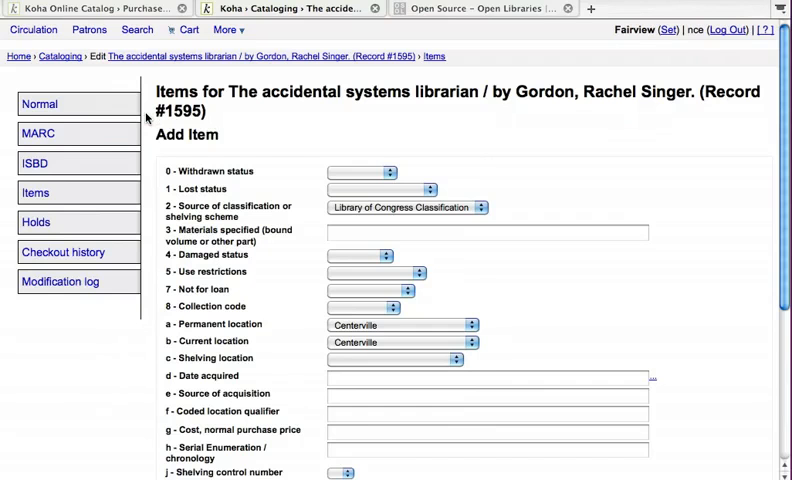
pyautogui.click(393, 307)
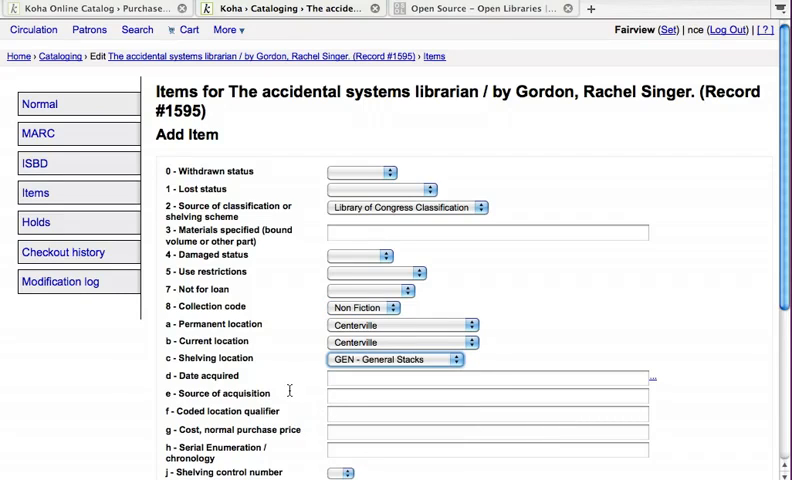
pyautogui.scroll(-3)
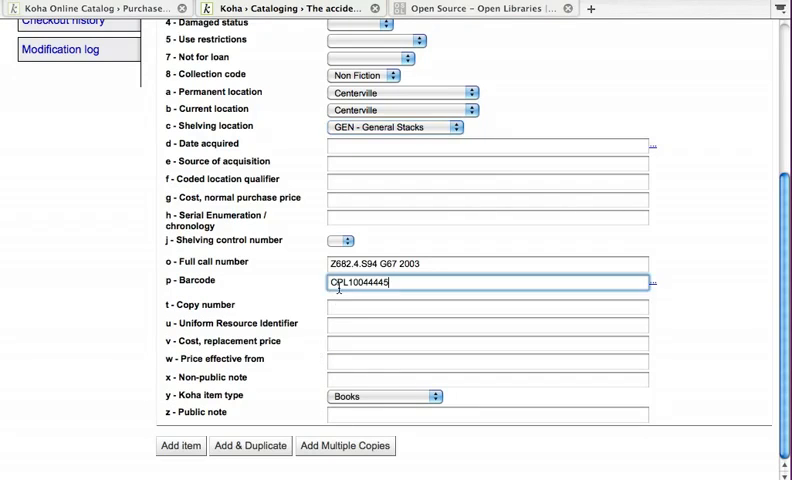
pyautogui.click(180, 445)
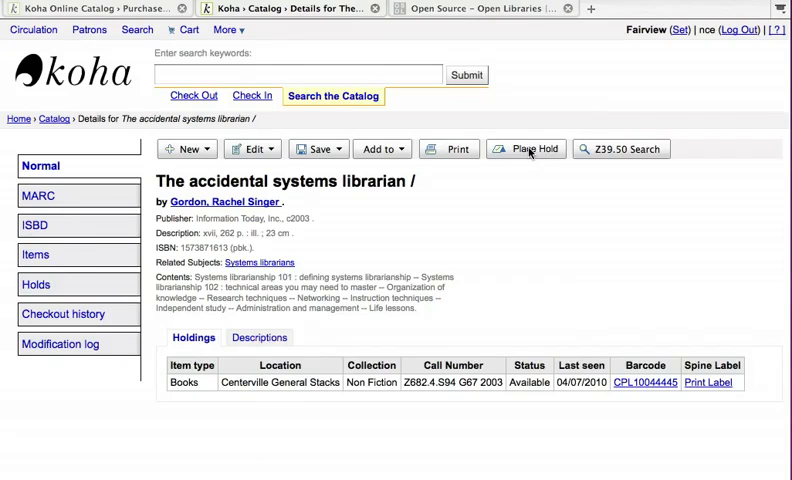
pyautogui.moveTo(527, 149)
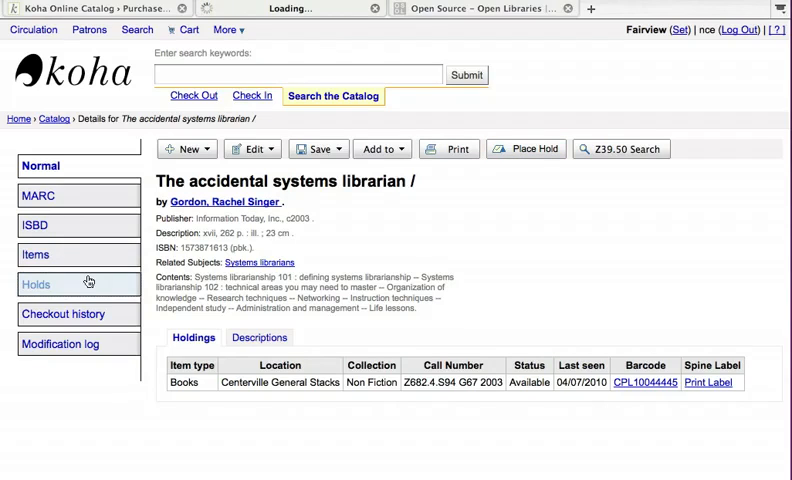
# Step: Place a hold for Nicole Engard on copy CPL10044445, pickup at Fairview
pyautogui.click(525, 148)
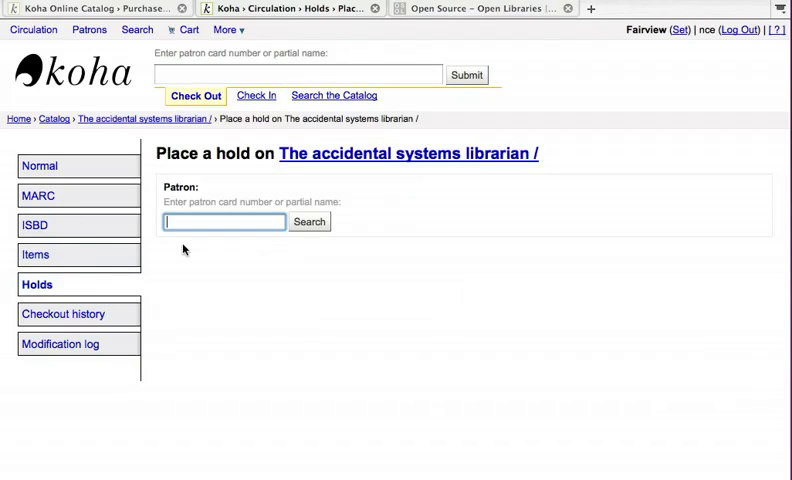
pyautogui.write('engard, nic')
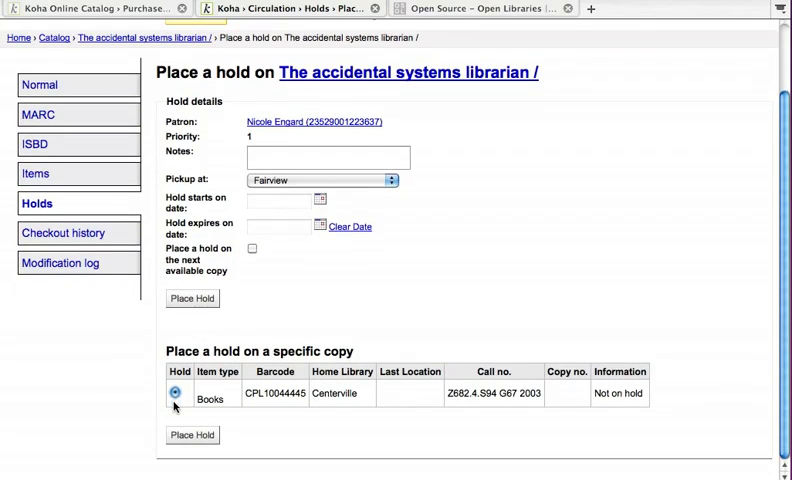
pyautogui.click(191, 435)
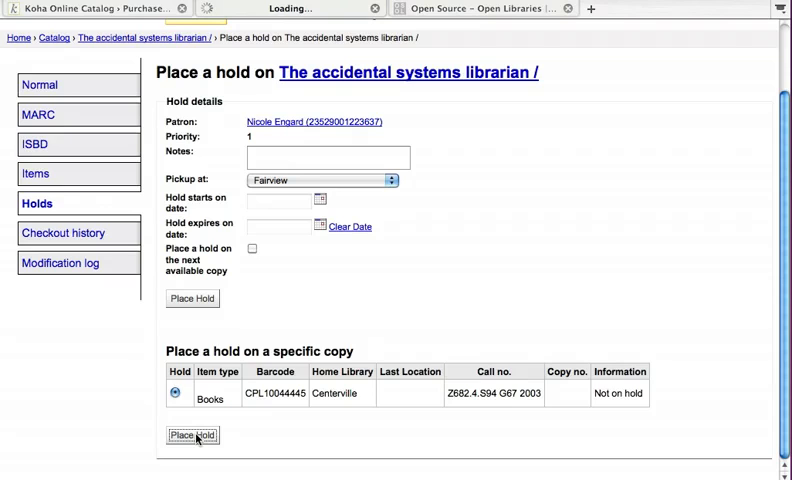
pyautogui.click(192, 435)
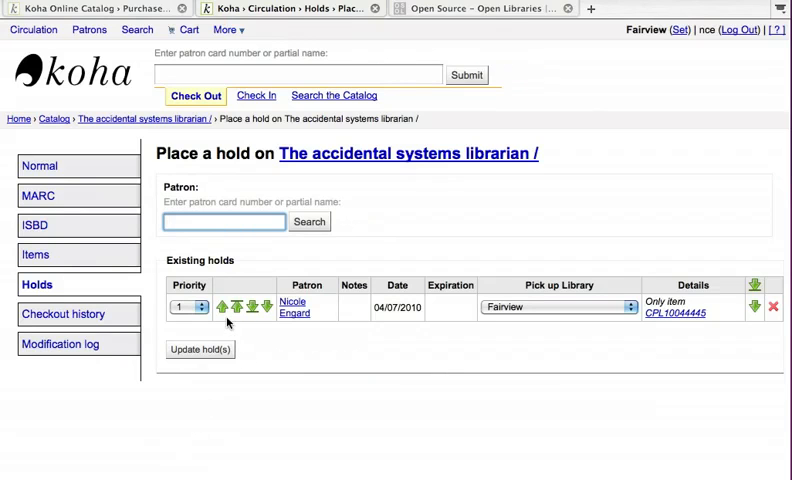